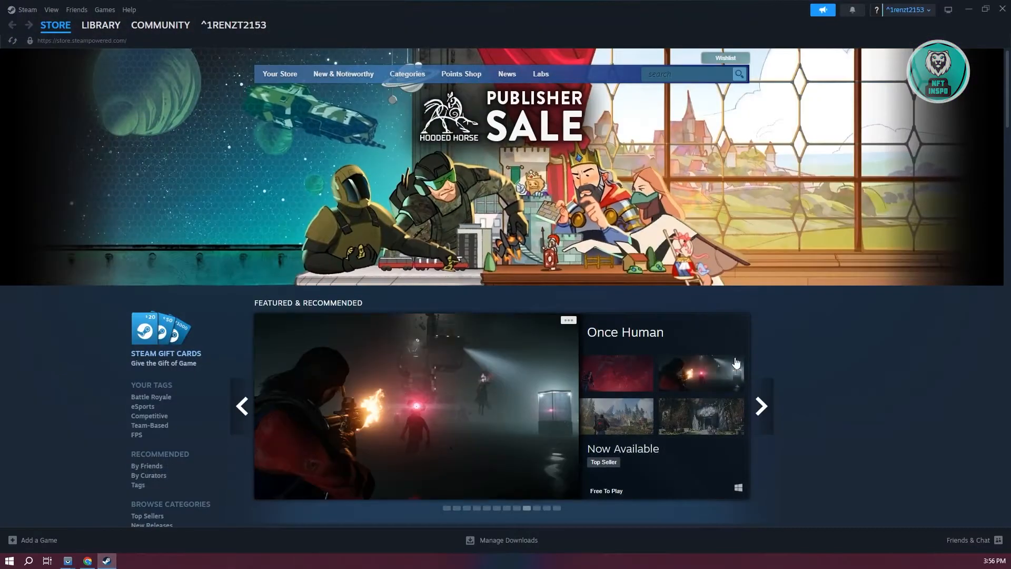
Show the Steam library home page with the owned games list
left_click(101, 24)
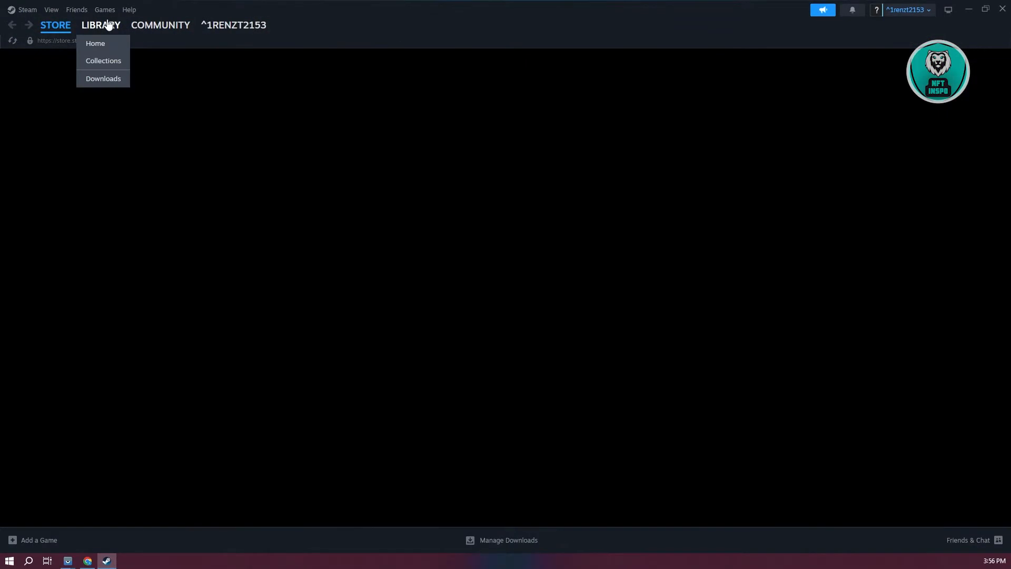
left_click(95, 43)
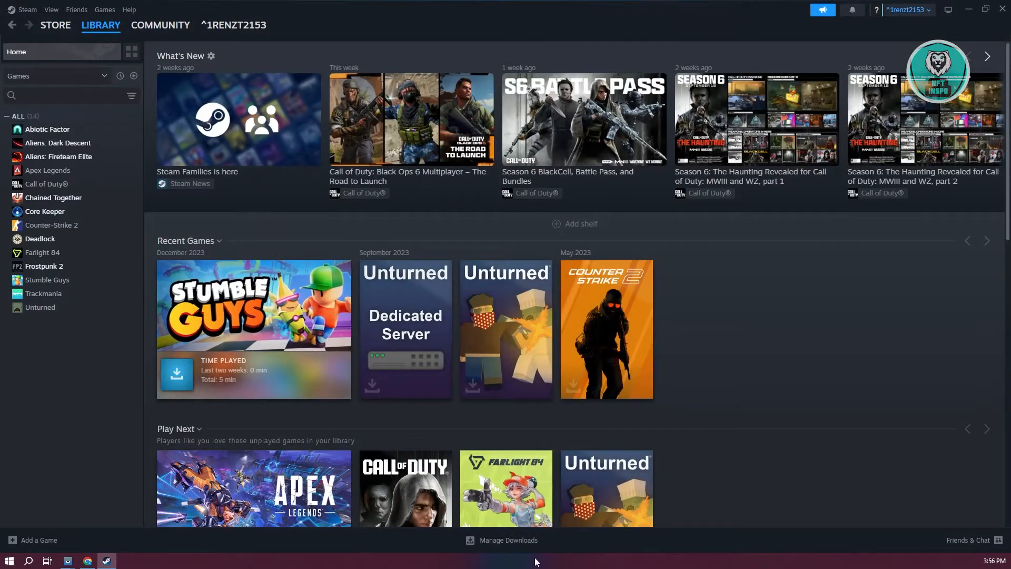
mouse_move(540, 549)
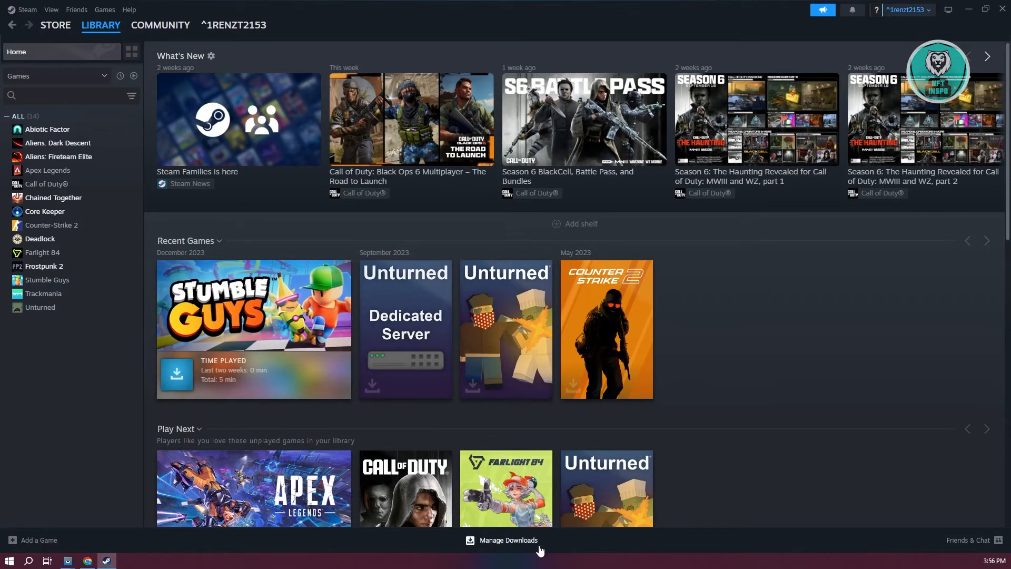
left_click(508, 539)
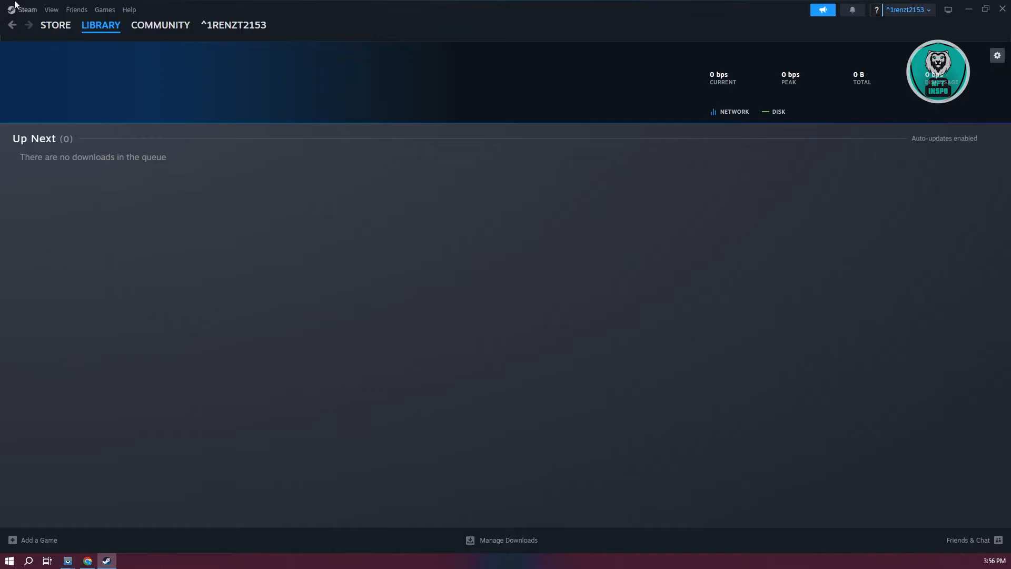
left_click(100, 25)
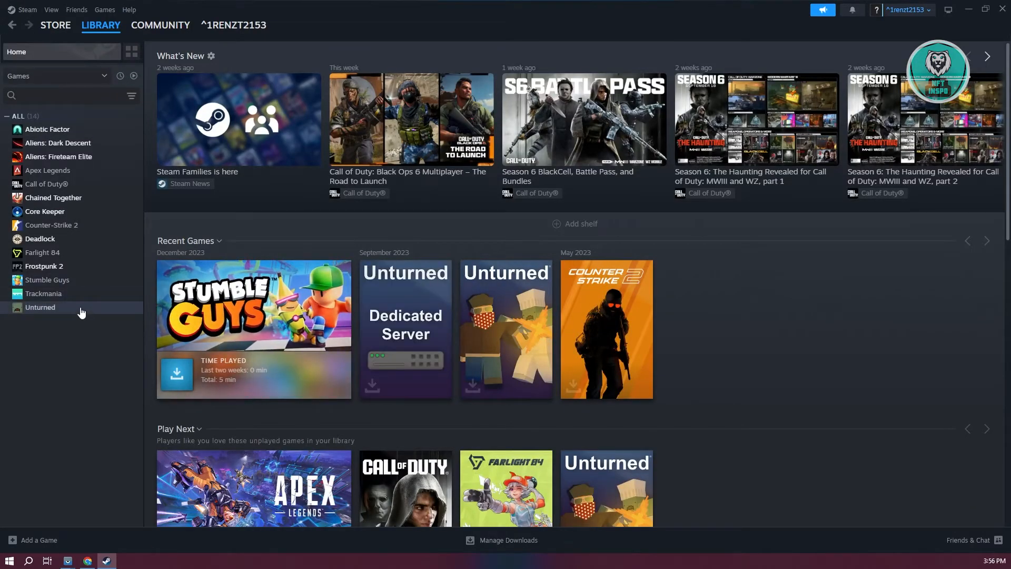
mouse_move(82, 267)
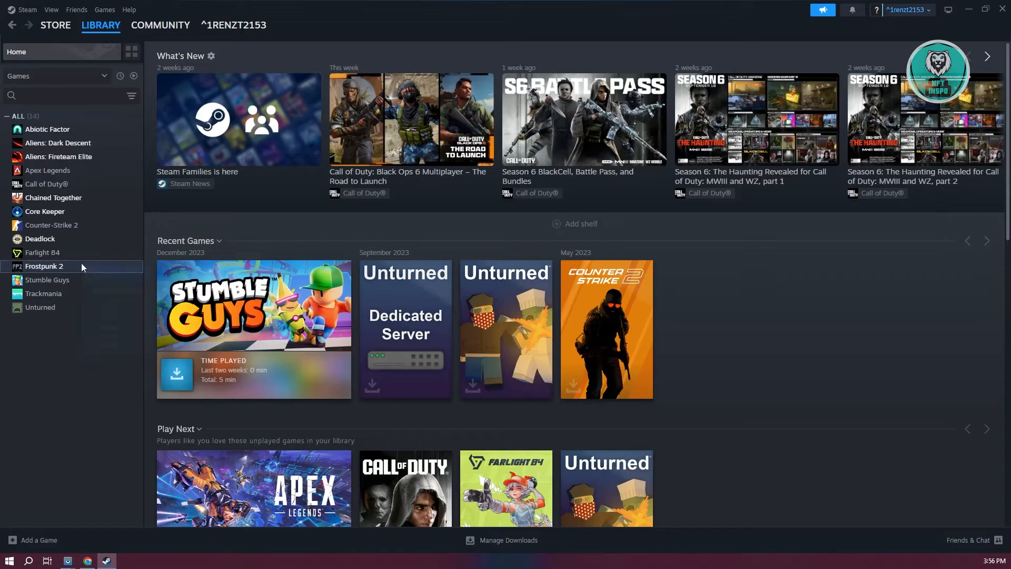
Review Frostpunk 2's installed files from its Steam properties
right_click(44, 267)
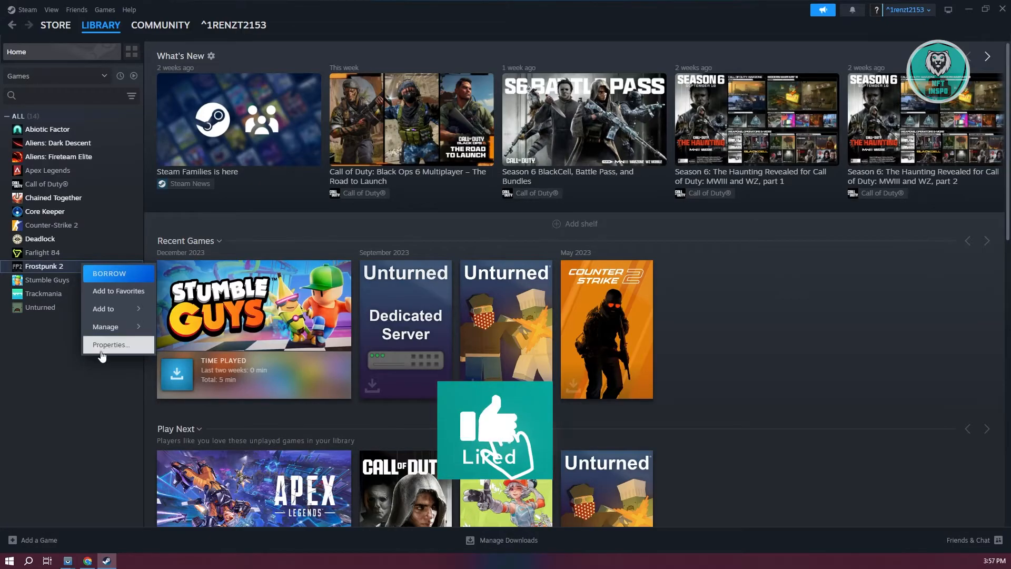
left_click(110, 345)
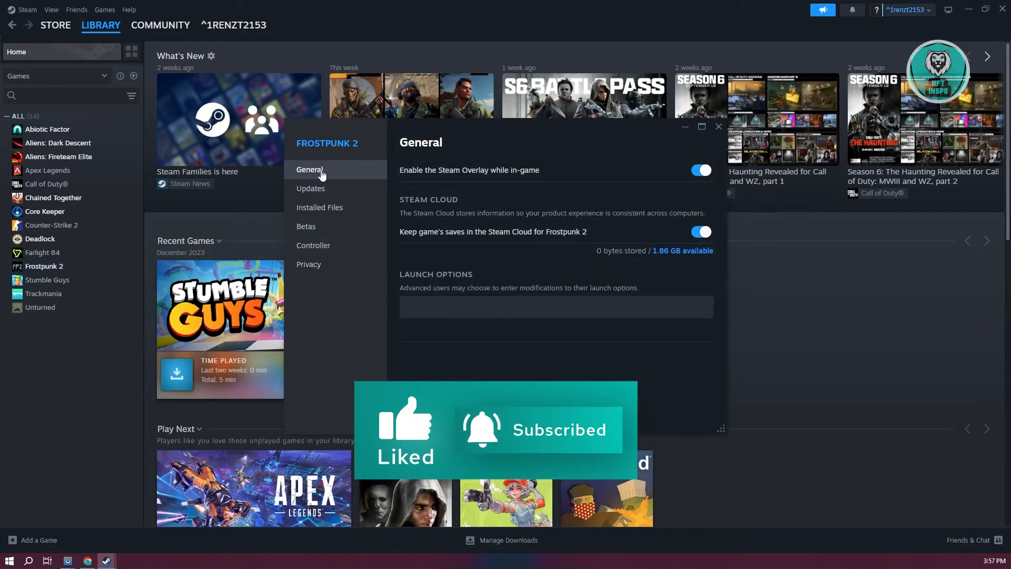
left_click(319, 207)
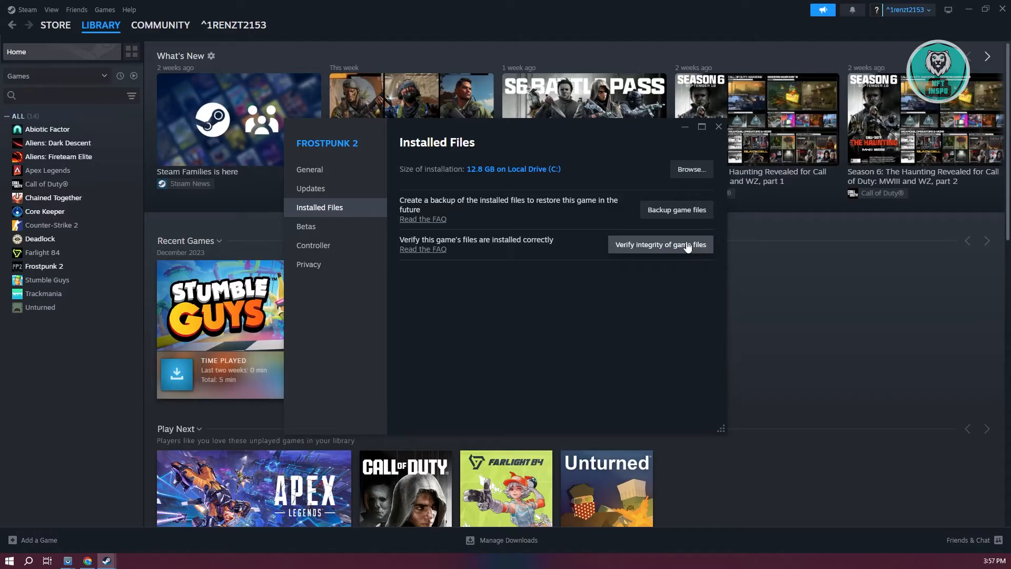
mouse_move(718, 127)
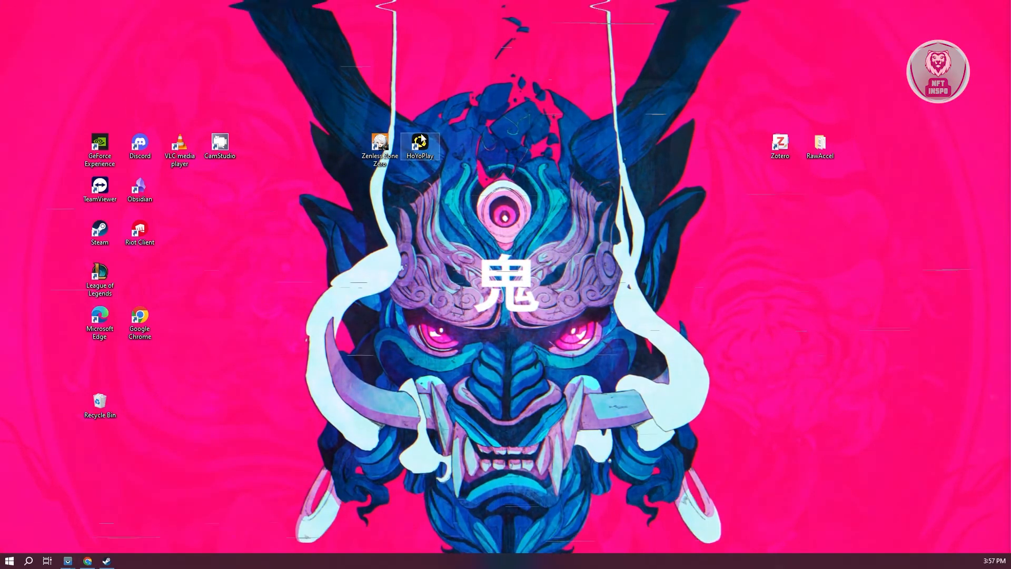
Bring up the HoYoPlay desktop shortcut's compatibility settings
right_click(420, 142)
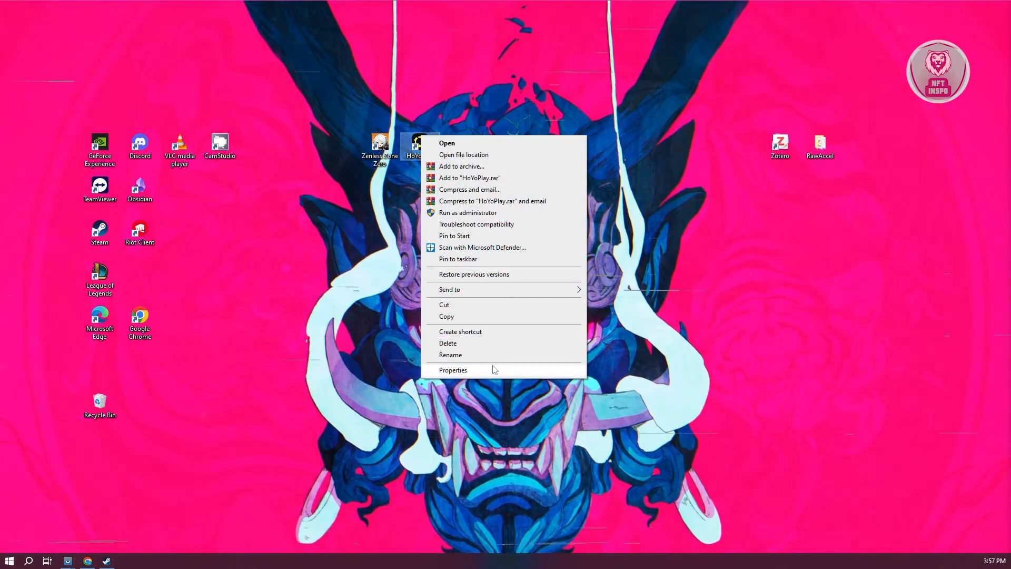
left_click(453, 370)
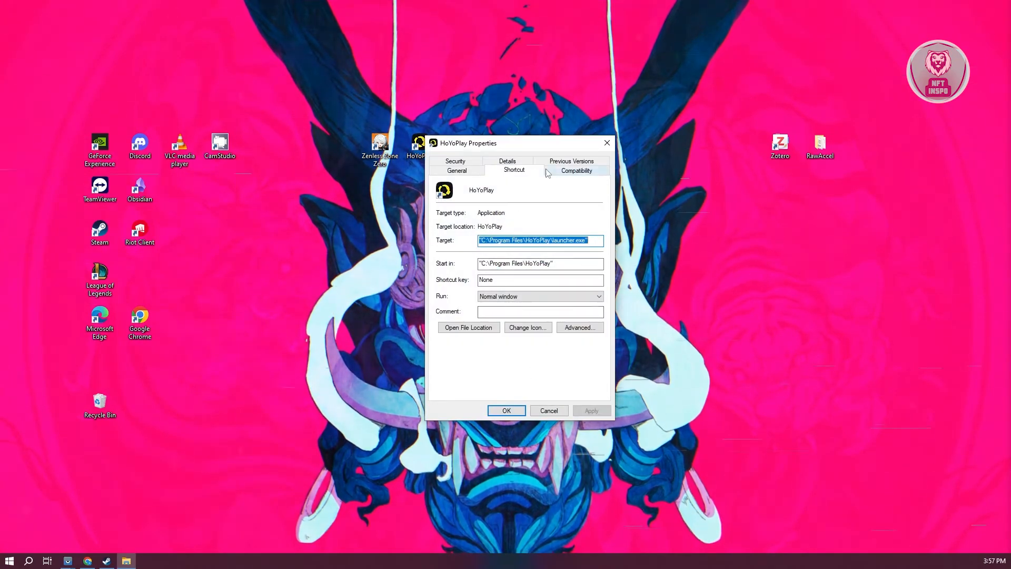
left_click(576, 170)
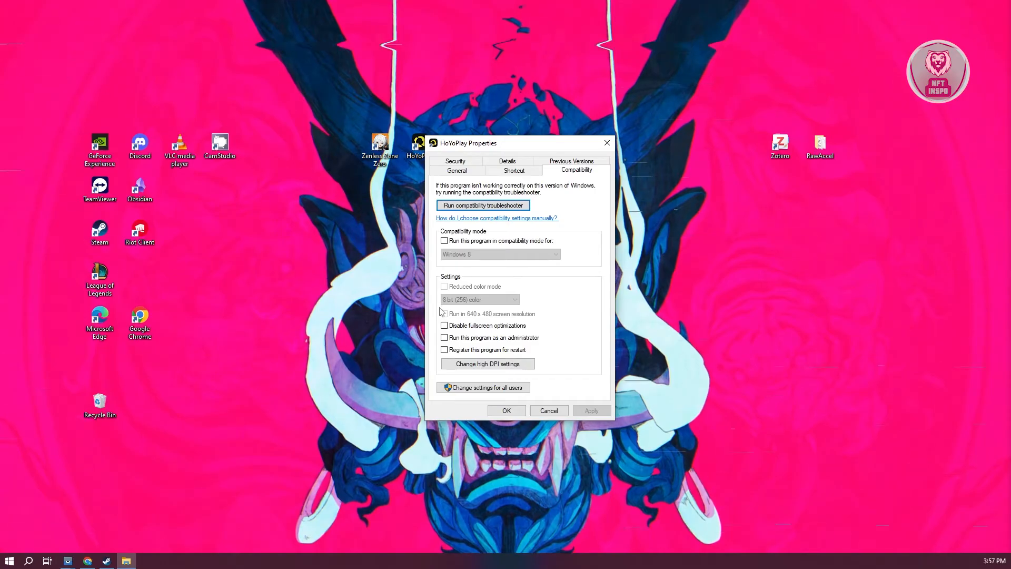
Set HoYoPlay to Windows 8 compatibility, disable fullscreen optimizations, run as administrator, and close properties
left_click(445, 241)
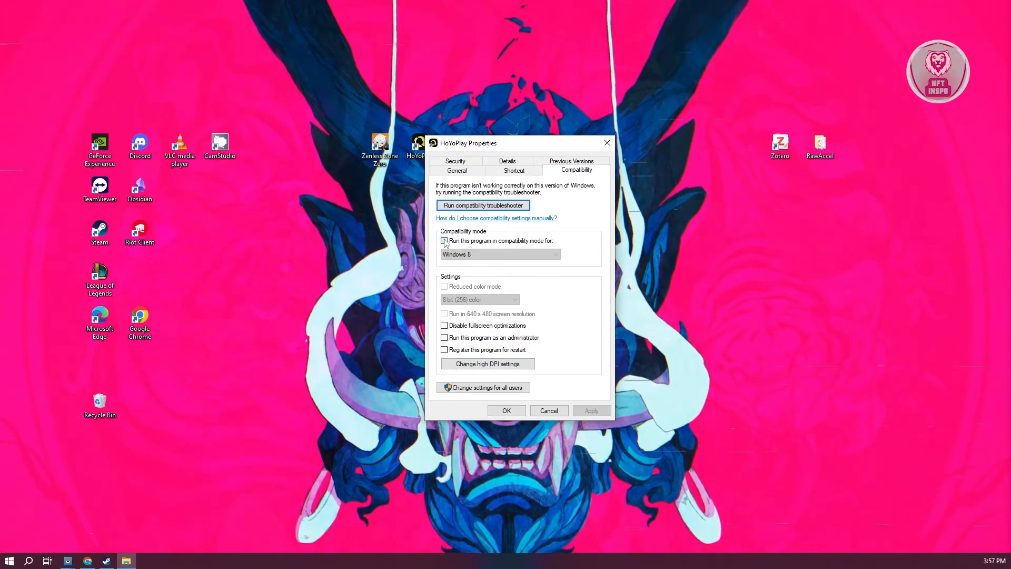
left_click(445, 240)
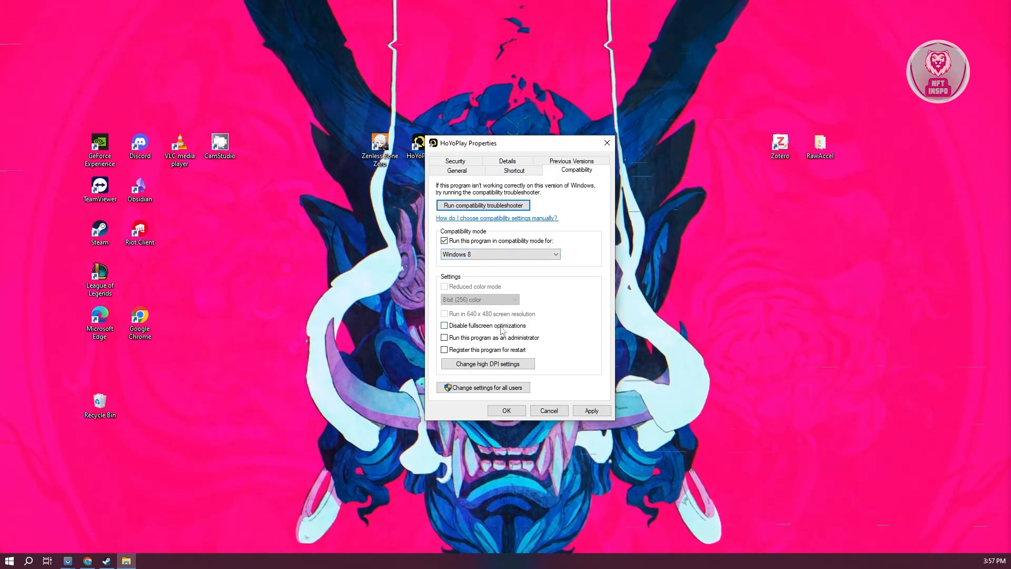
left_click(445, 326)
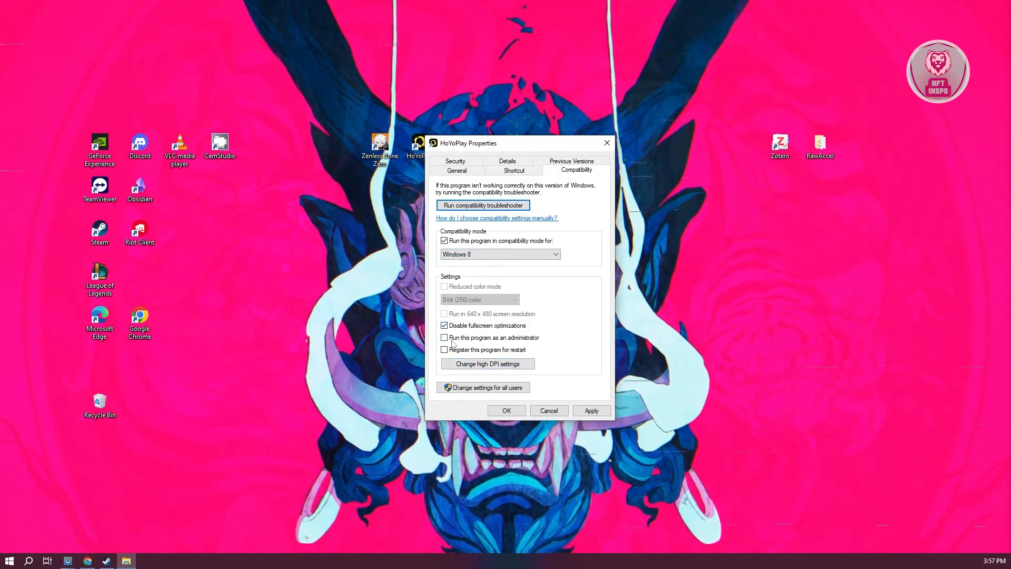
left_click(444, 337)
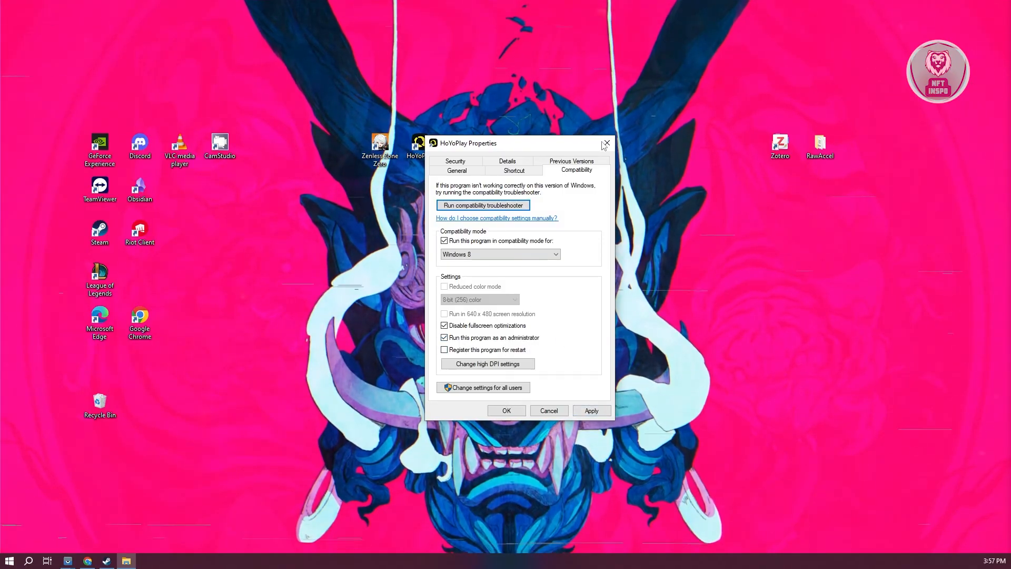
left_click(605, 143)
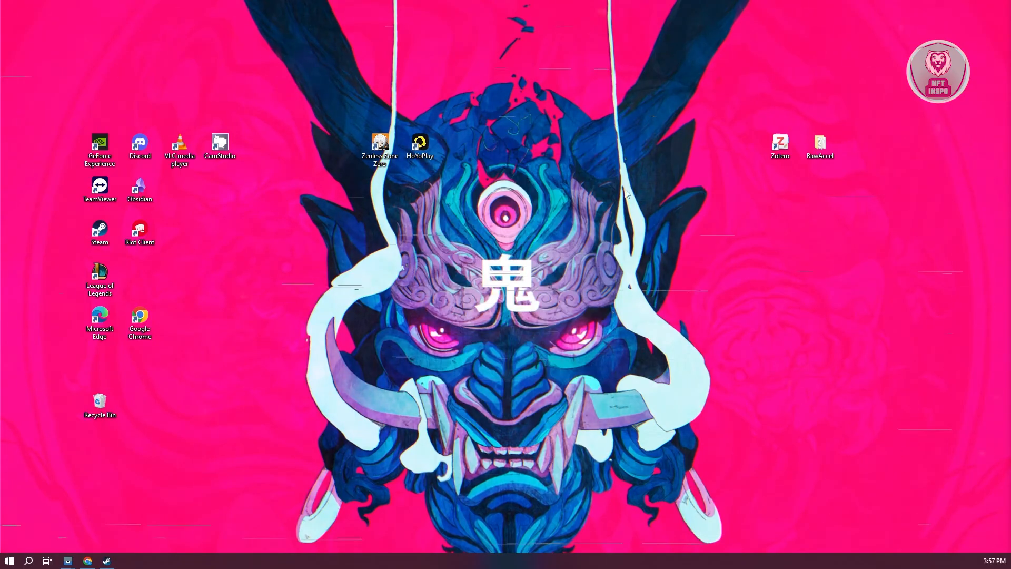